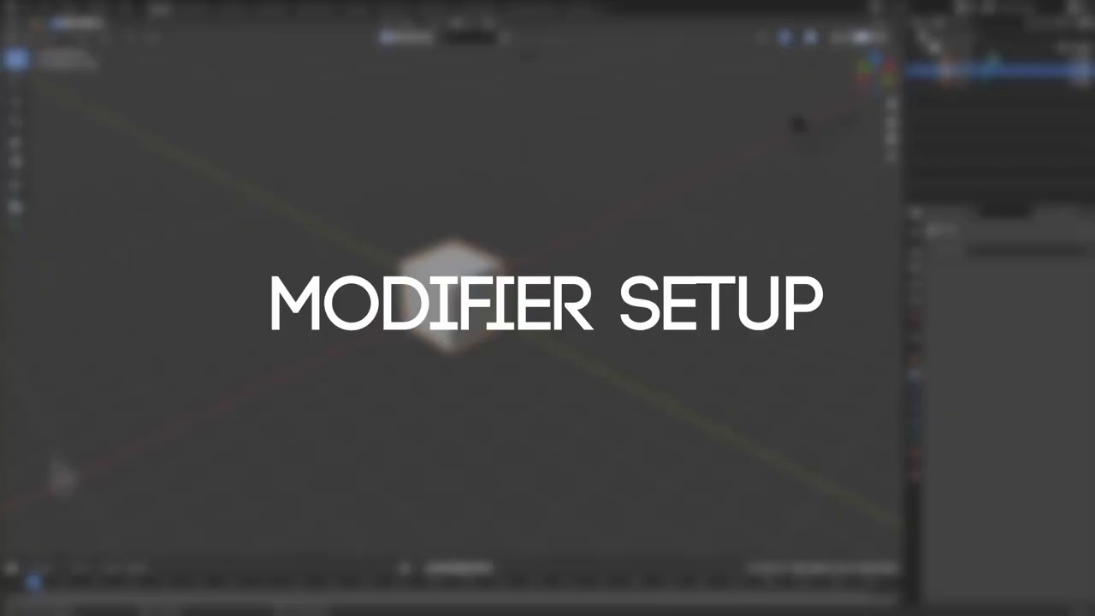
# Delete the default cube so a UV sphere can take its place.
pyautogui.press('Delete')
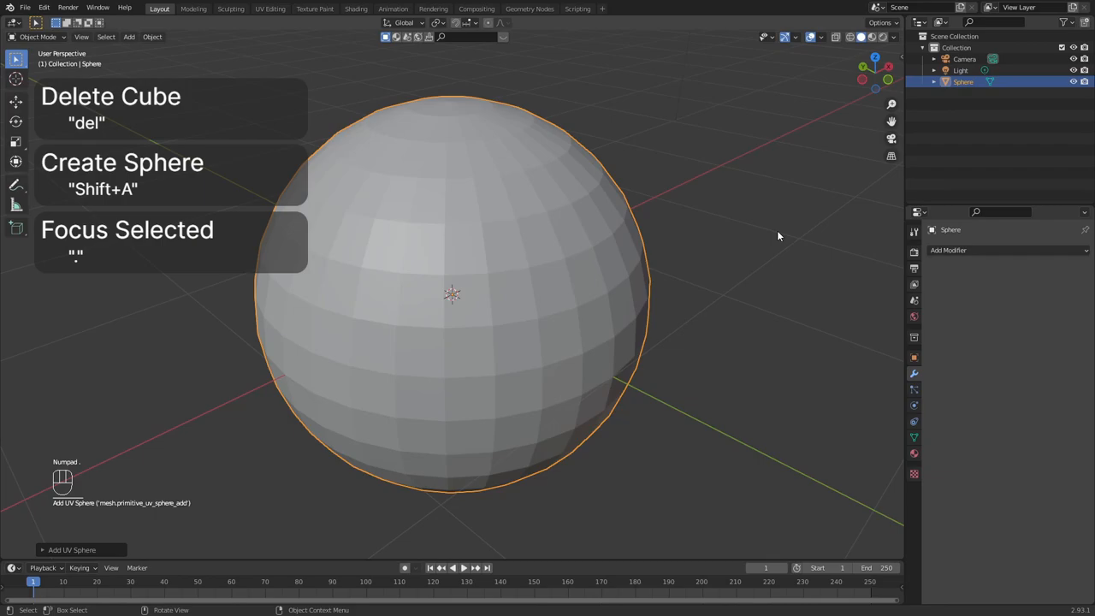
# Add Decimate (Un-Subdivide 3), Subdivision, Edge Split 0° and Solidify -0.1 m modifiers to the sphere.
pyautogui.click(947, 275)
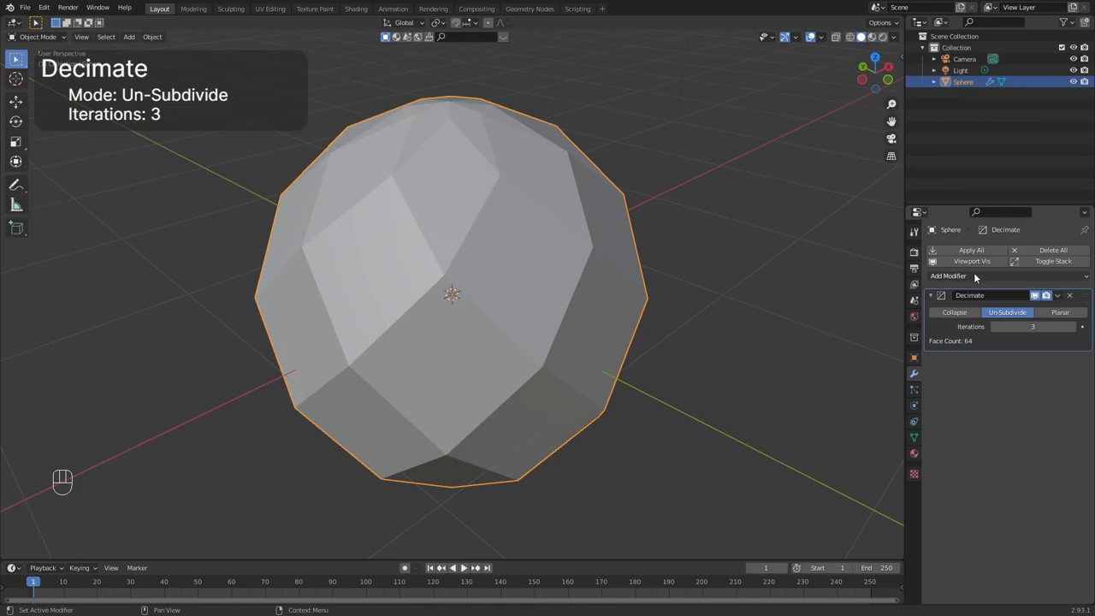
pyautogui.click(948, 275)
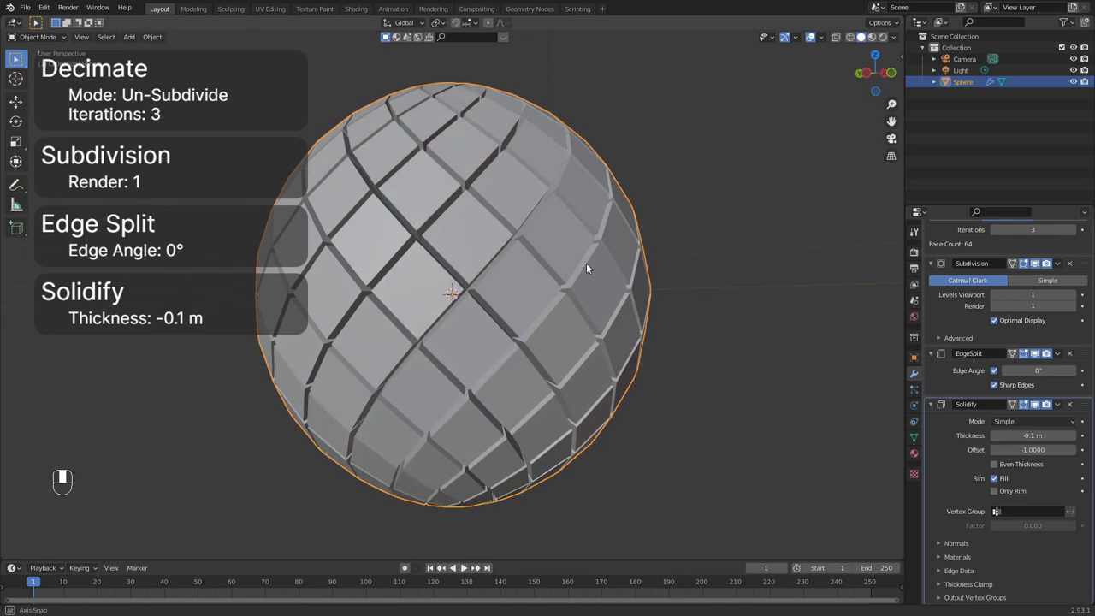
# Add Bevel 0.02 m, a second Subdivision (Render 3) and a Simple Deform twist of 250° on Z.
pyautogui.click(947, 269)
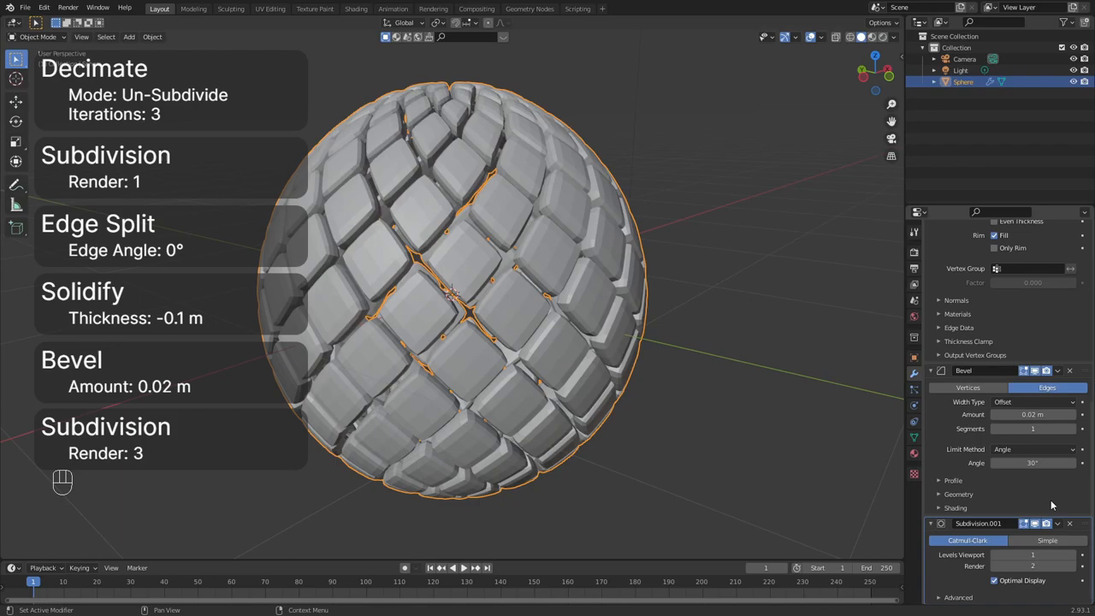
pyautogui.click(951, 276)
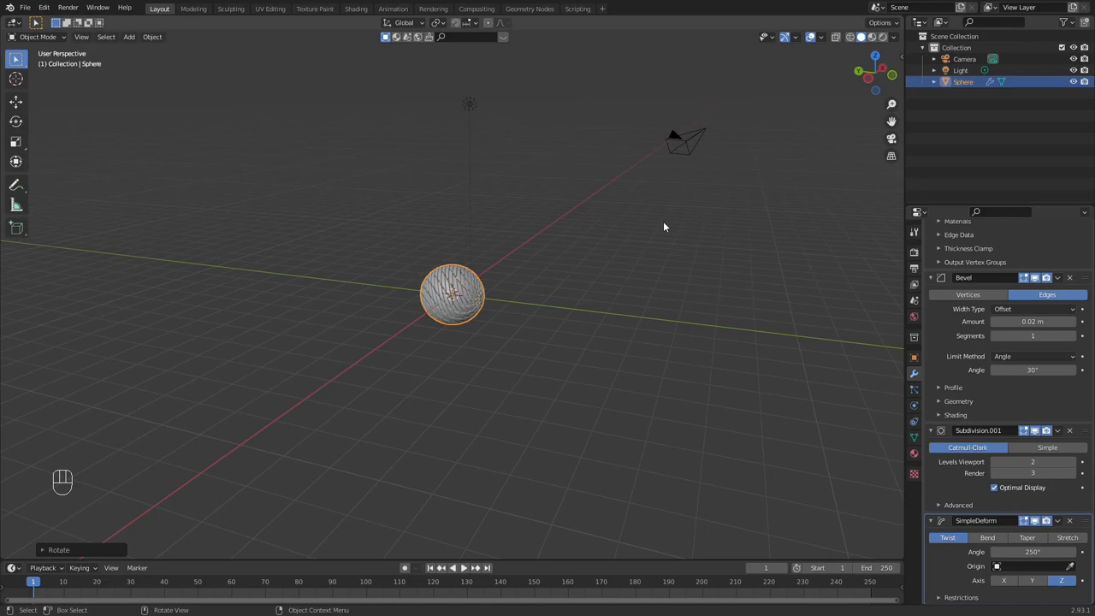
# Aim the camera at the sphere and set Cycles to 512 samples, Raw view transform, Denoising Data on.
pyautogui.click(684, 141)
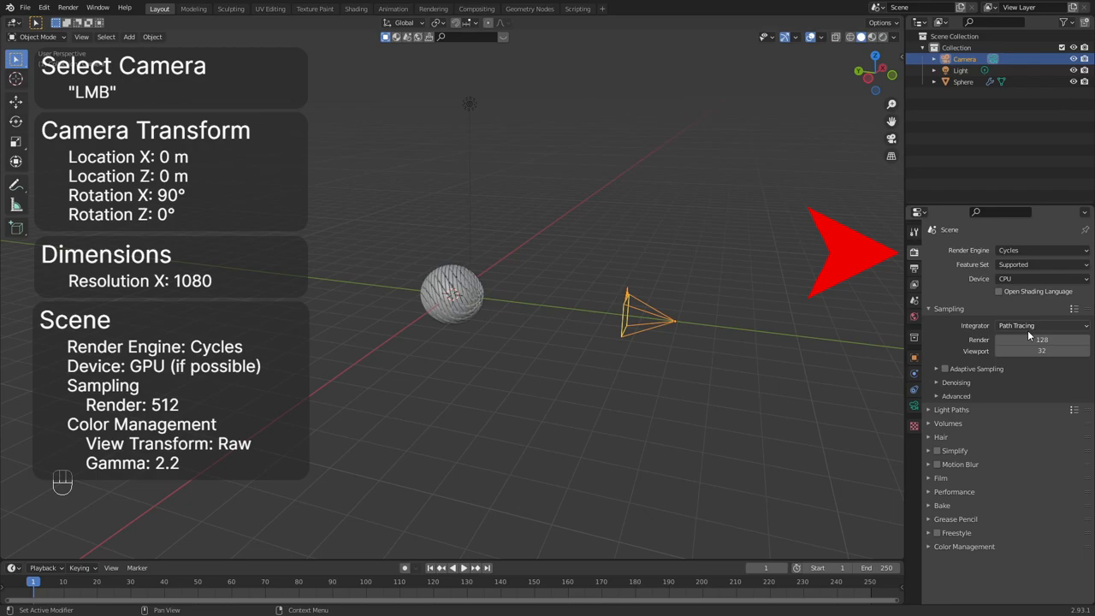
pyautogui.scroll(-3)
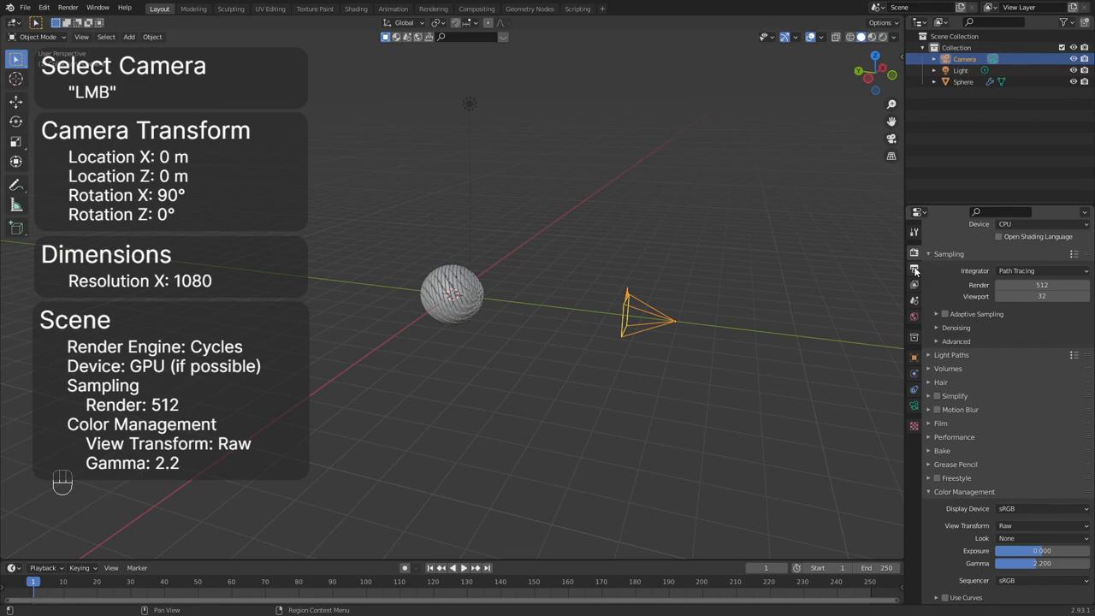
pyautogui.click(914, 266)
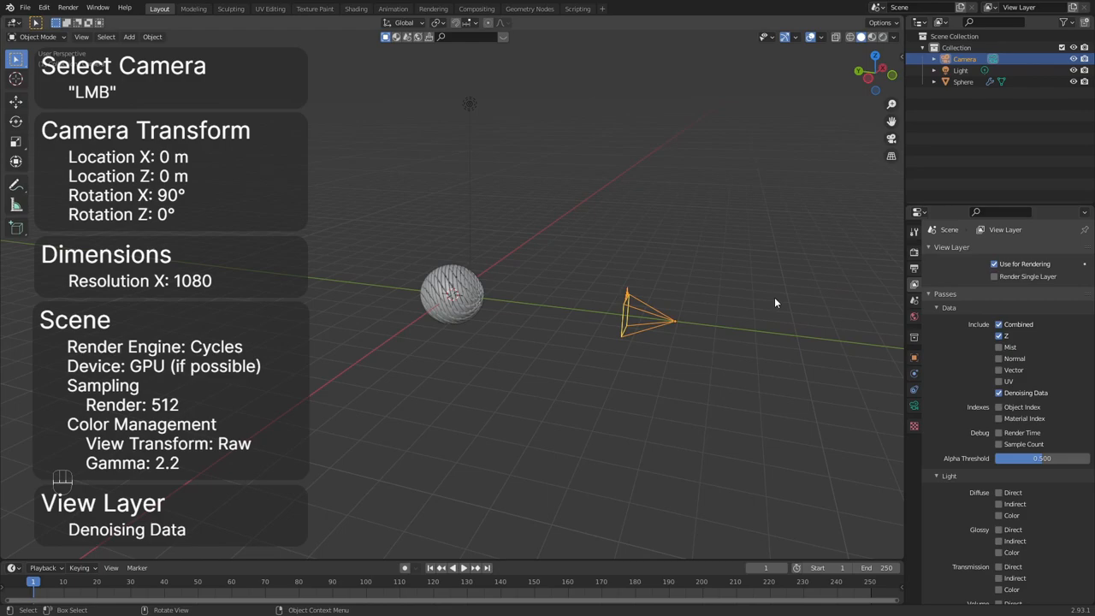
# Add a mesh plane at the origin cutting through the twisted sphere.
pyautogui.press('Shift+A')
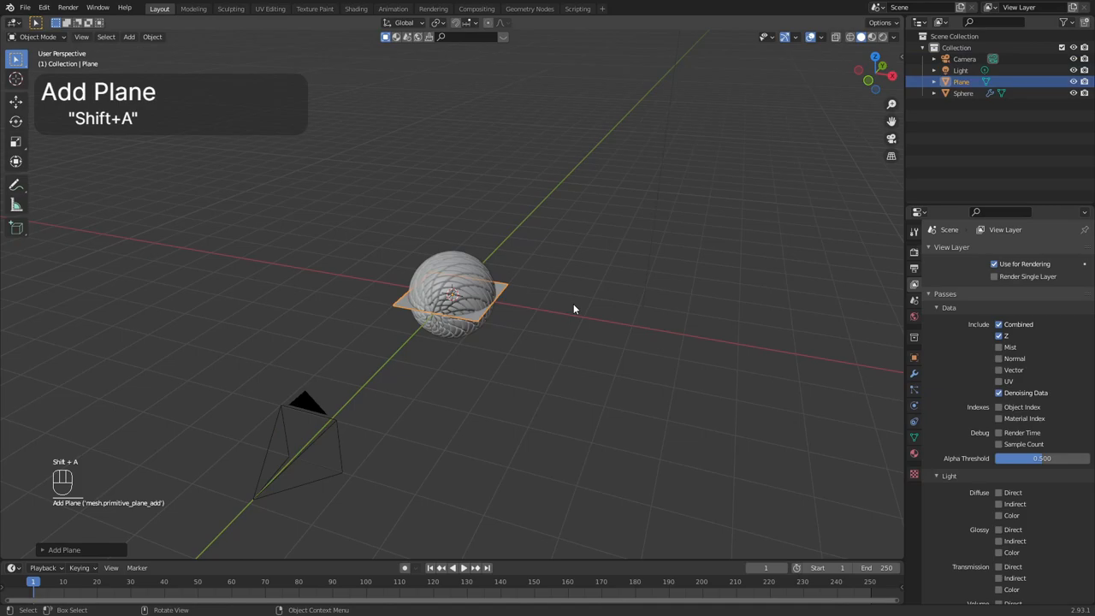
pyautogui.press('r')
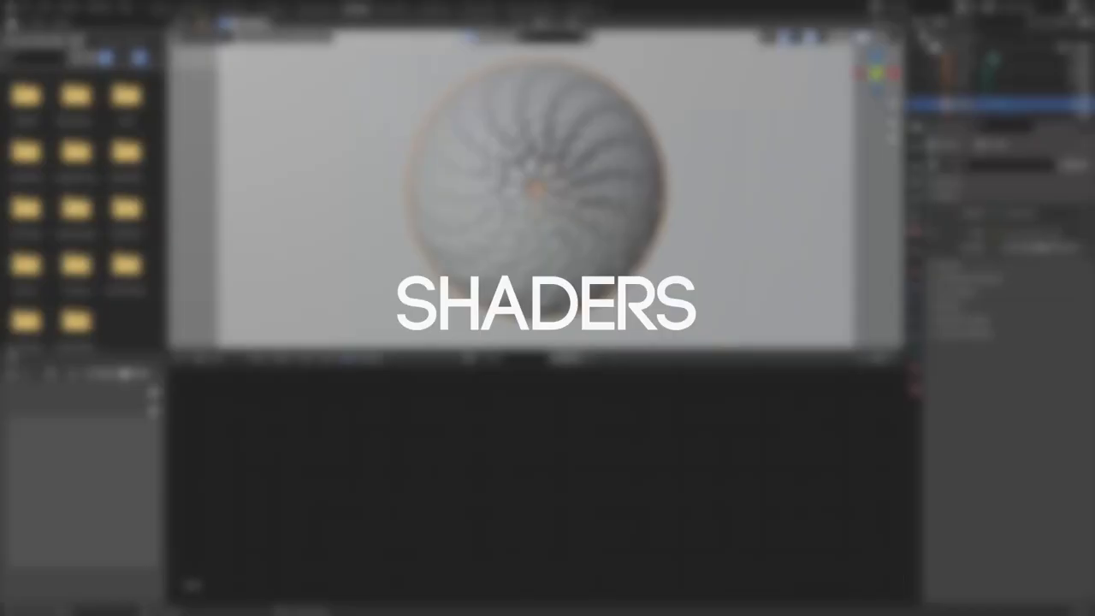
# In the Shading workspace, apply Shade Smooth to the tiled sphere.
pyautogui.click(319, 36)
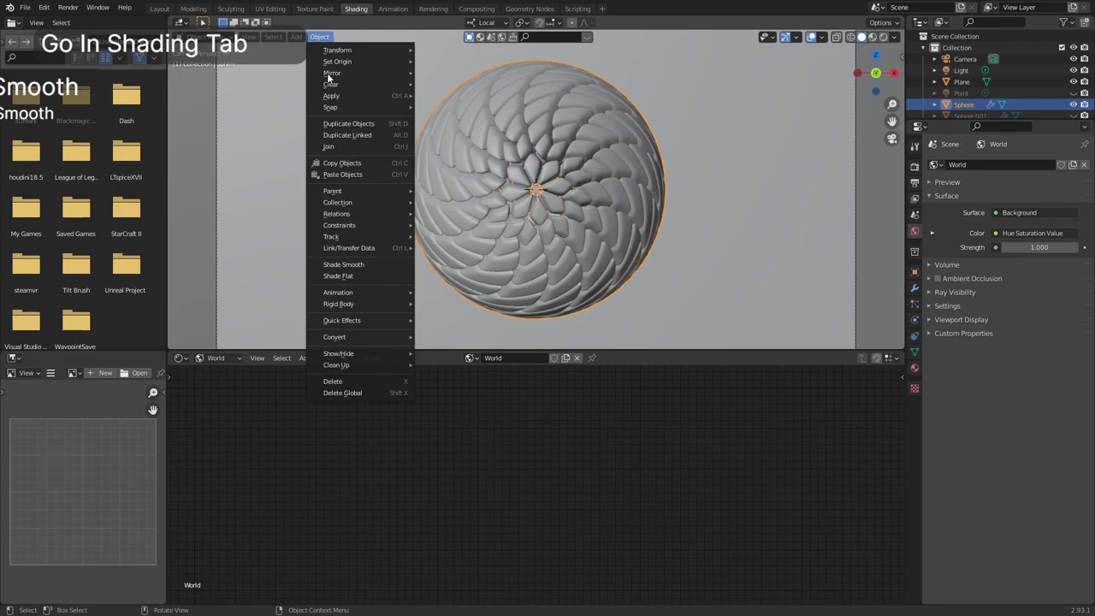
pyautogui.click(343, 264)
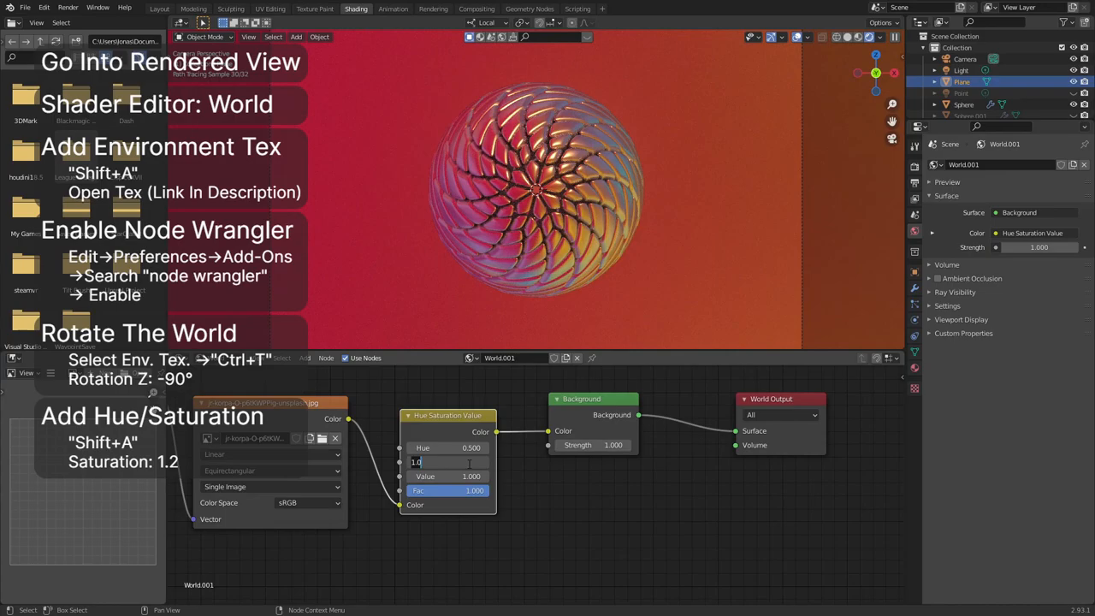
# Raise the world's Hue/Saturation node saturation to 1.2.
pyautogui.write('1.200')
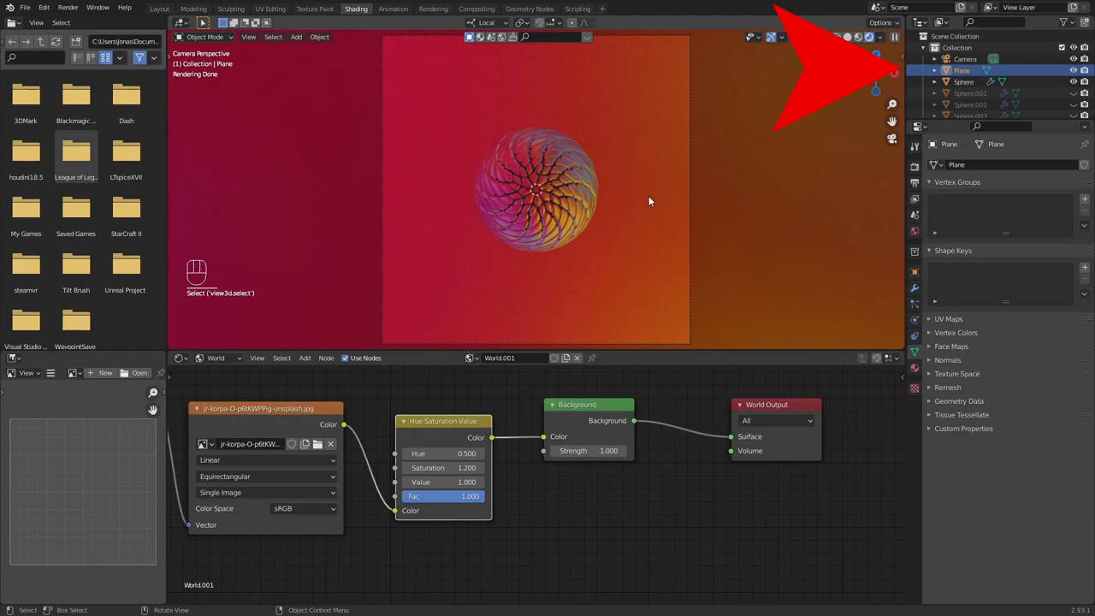
# Add point lights around the sphere and enable node-based shading on the light's own shader.
pyautogui.press('shift+a')
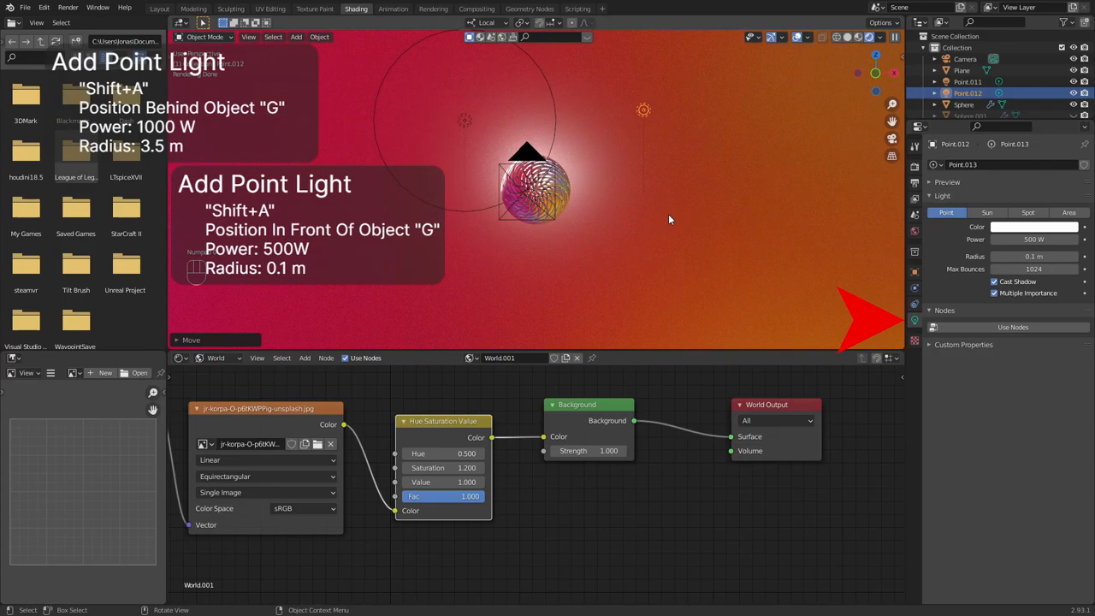
pyautogui.click(215, 358)
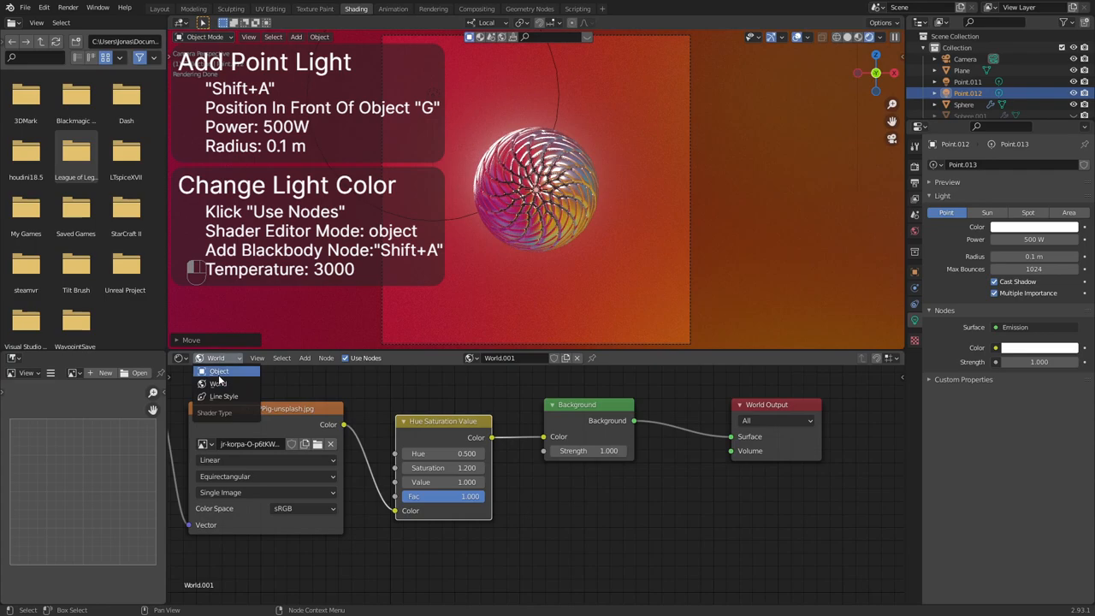
pyautogui.click(219, 370)
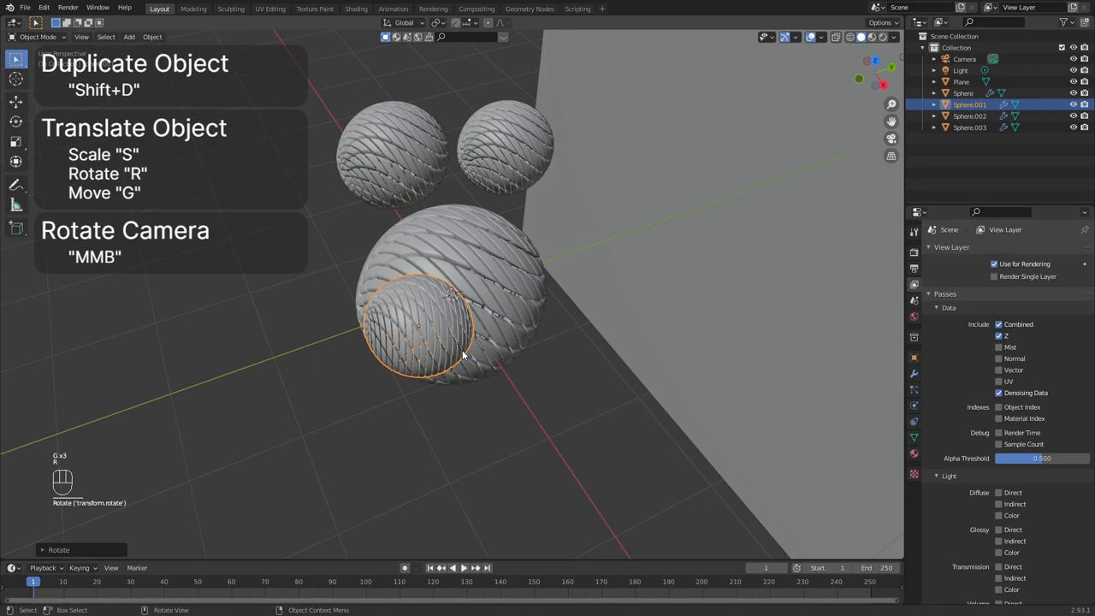
# Duplicate the tiled sphere and scale, rotate and place the copies around the central one.
pyautogui.press('shift+d')
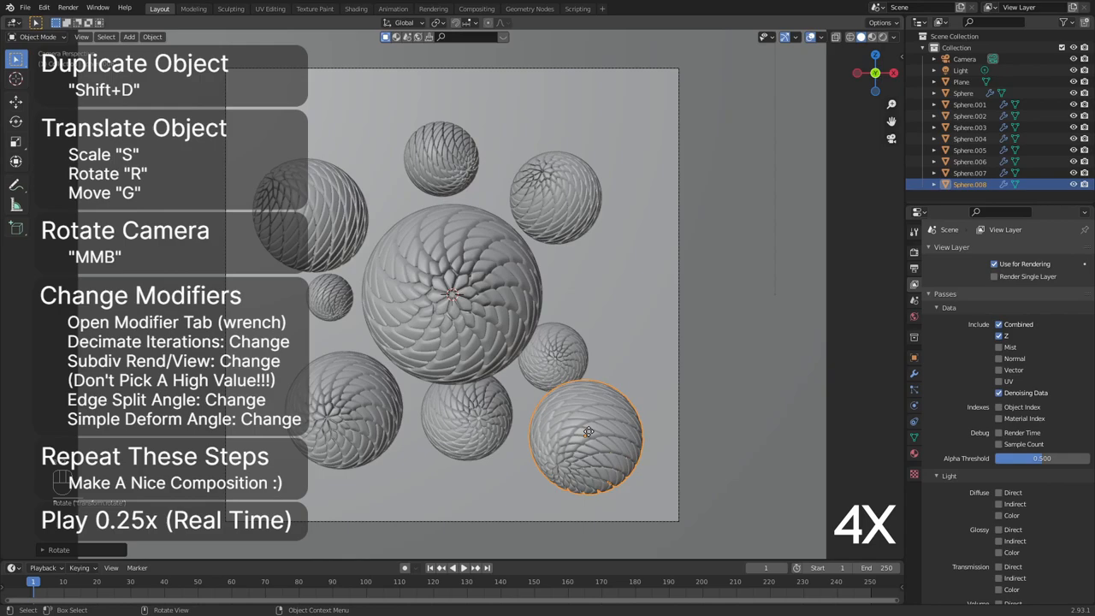
# Reposition a duplicate sphere and vary its Simple Deform twist angle for a different pattern.
pyautogui.moveTo(588, 432); pyautogui.dragTo(582, 278)
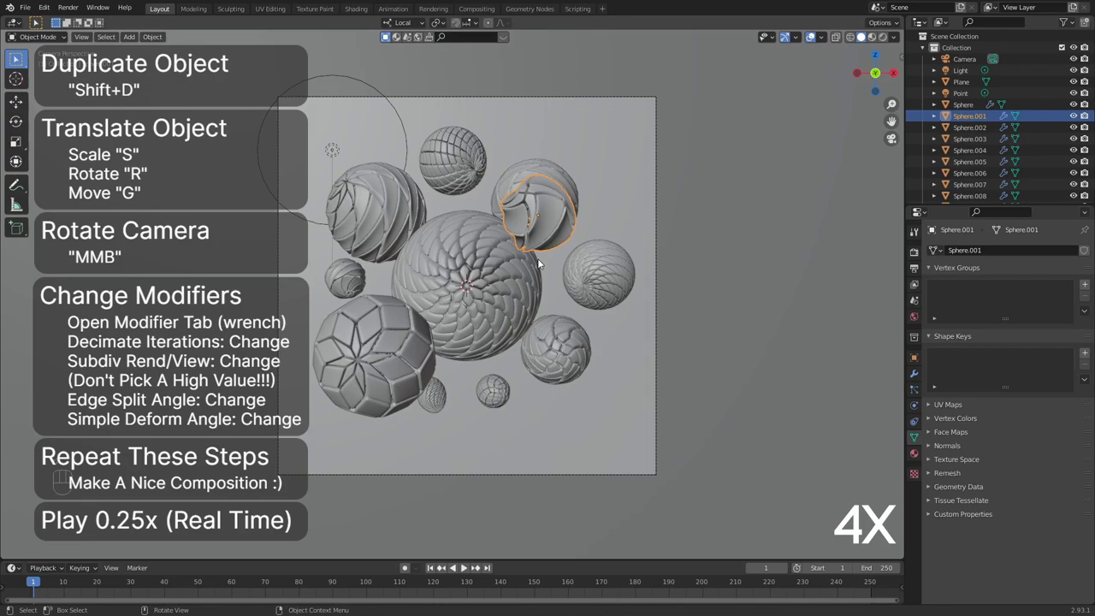
pyautogui.moveTo(535, 205); pyautogui.dragTo(556, 222)
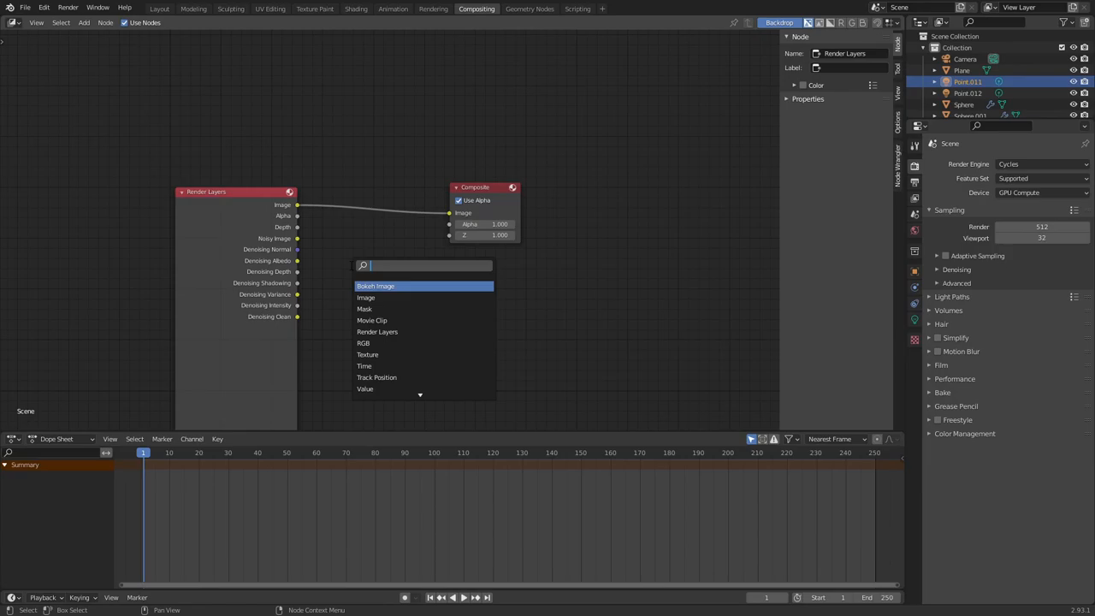
# Route Render Layers through a Denoise node into a Mix node at factor 0.8.
pyautogui.click(366, 297)
pyautogui.write('0.')
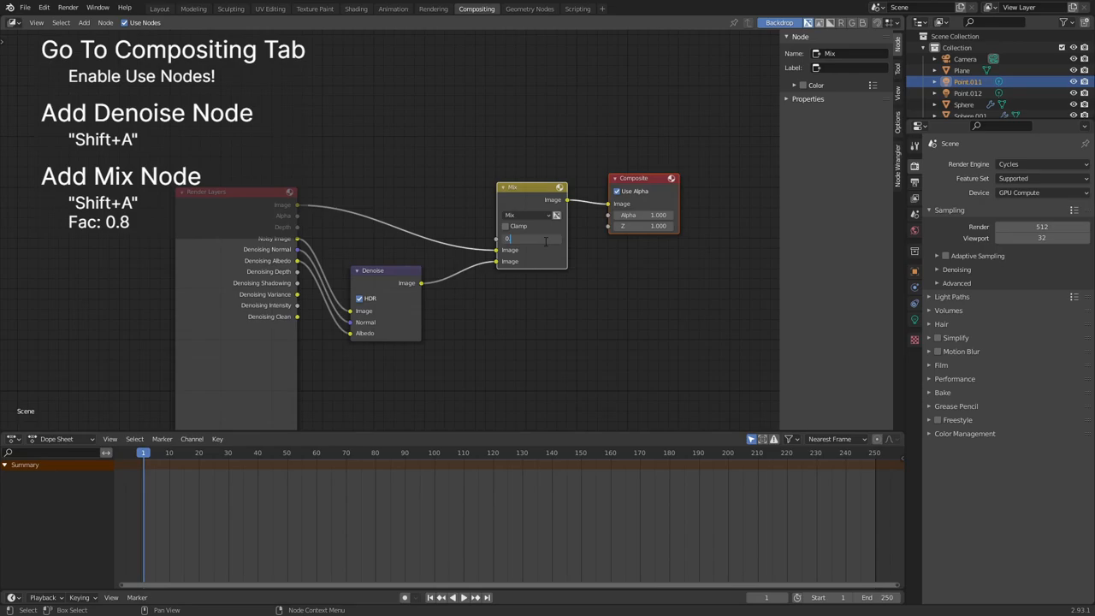
pyautogui.write('g')
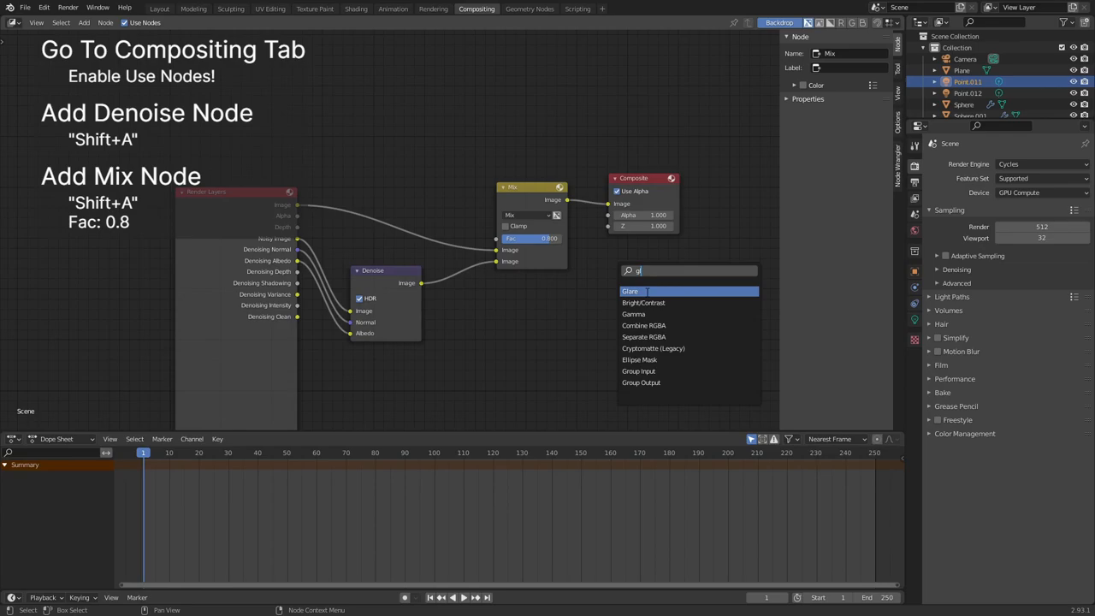